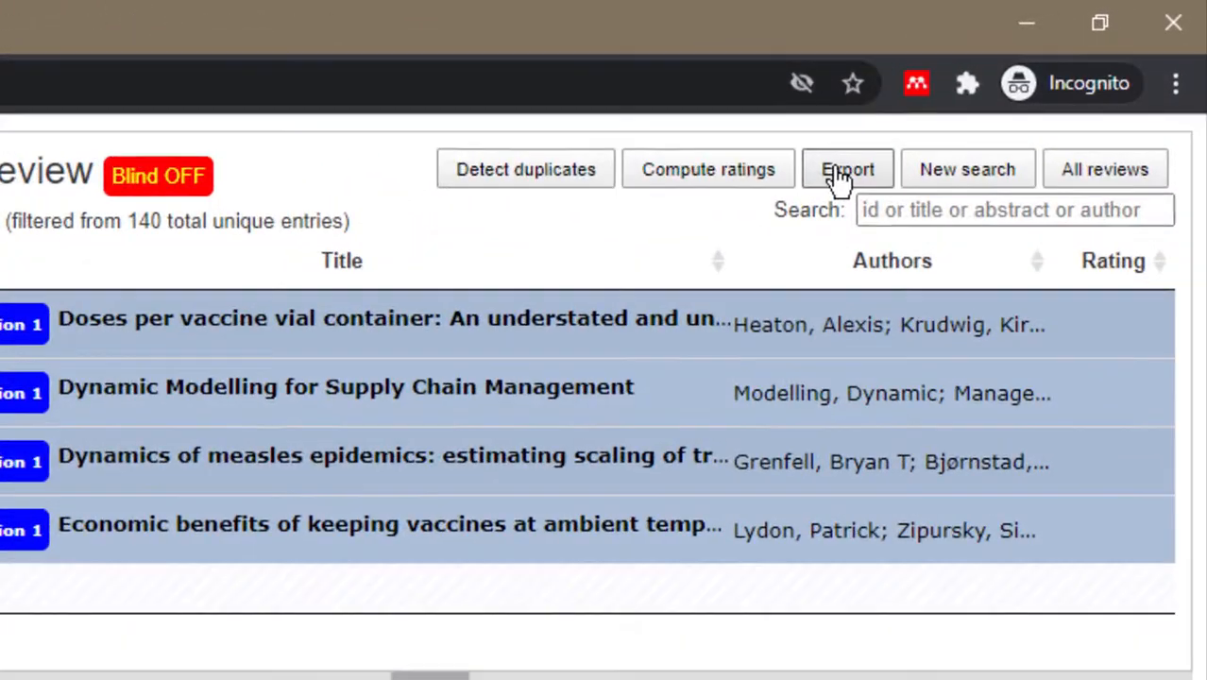
Start an article export limited to the 4 filtered articles in RefMan format
left_click(847, 170)
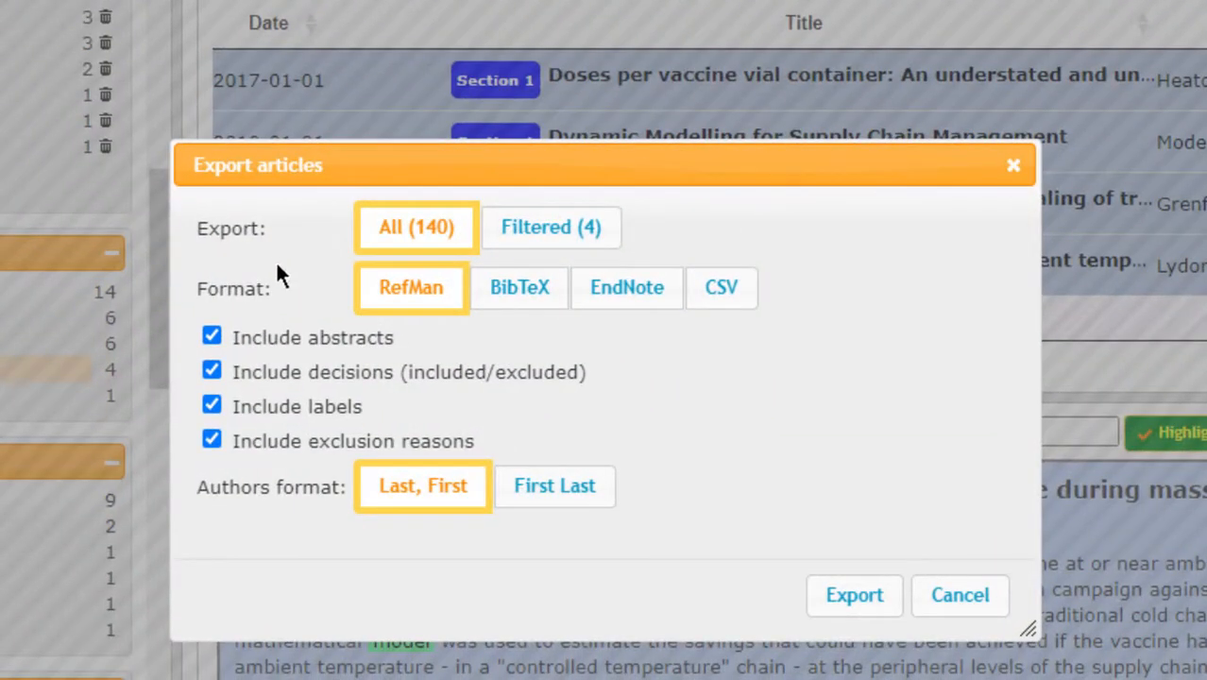
mouse_move(95, 19)
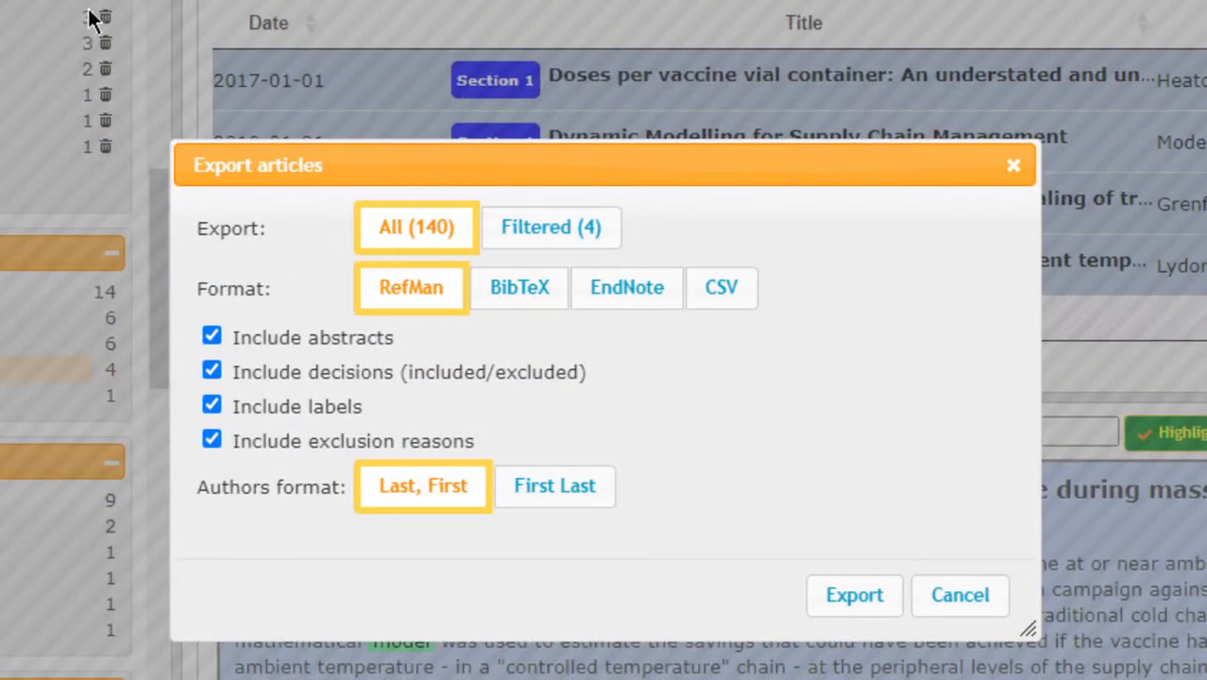
mouse_move(416, 236)
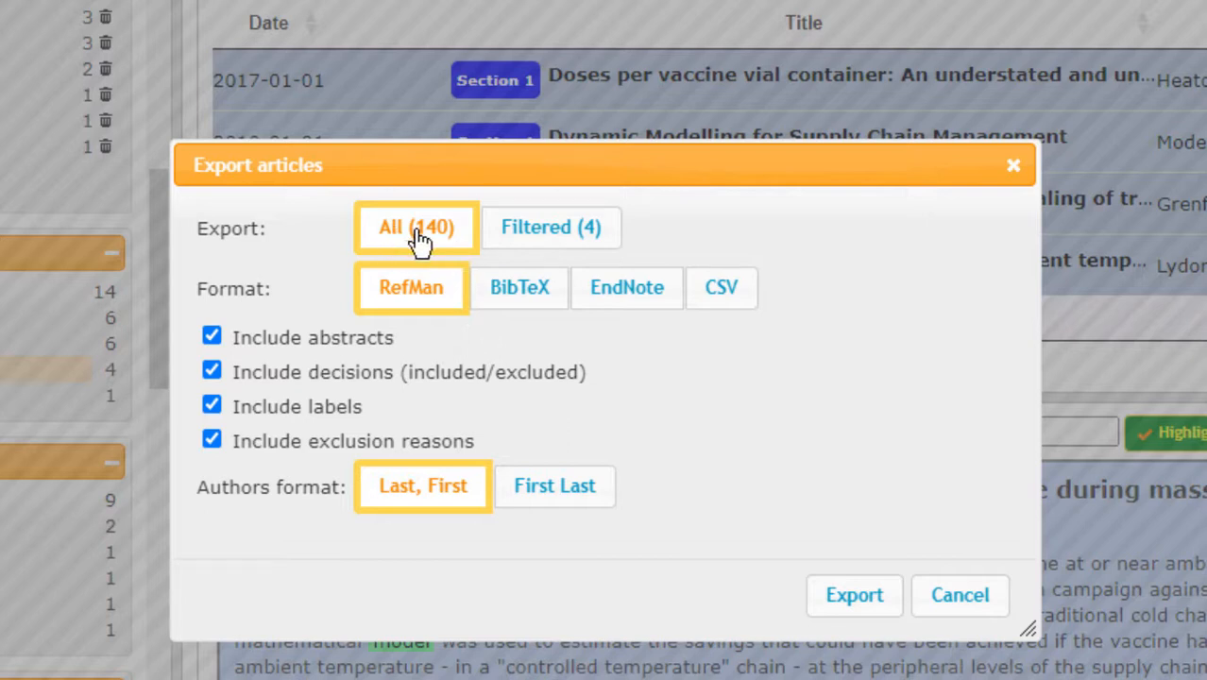
left_click(546, 227)
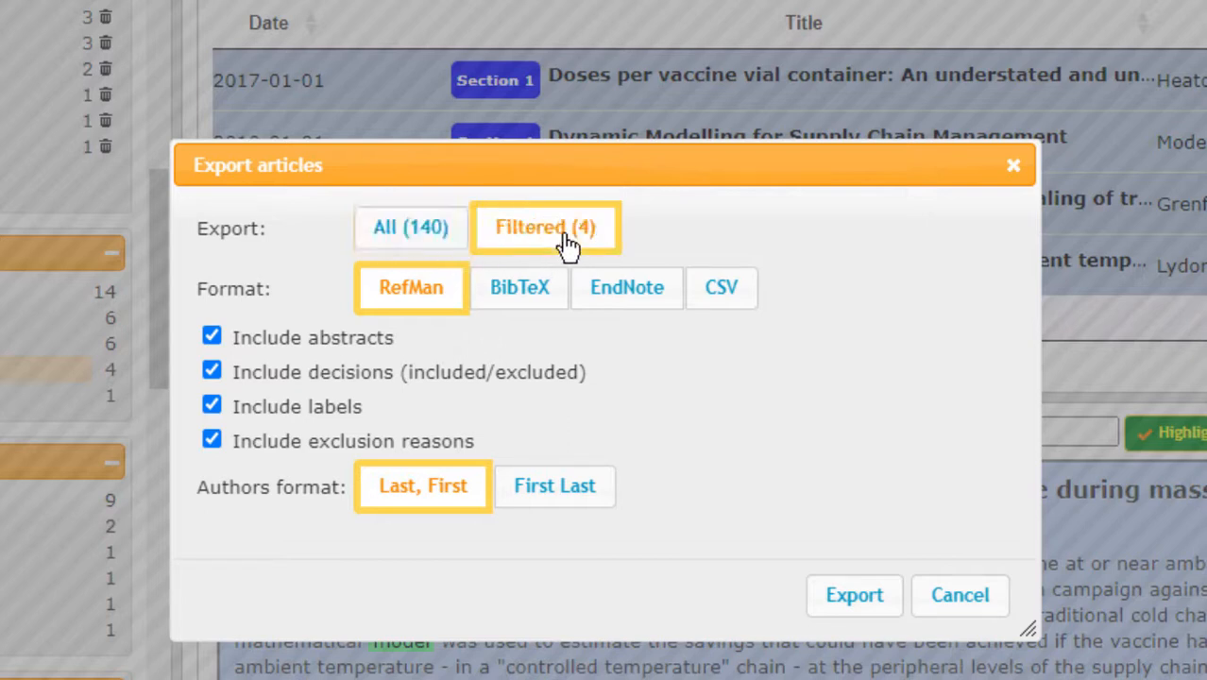
left_click(544, 227)
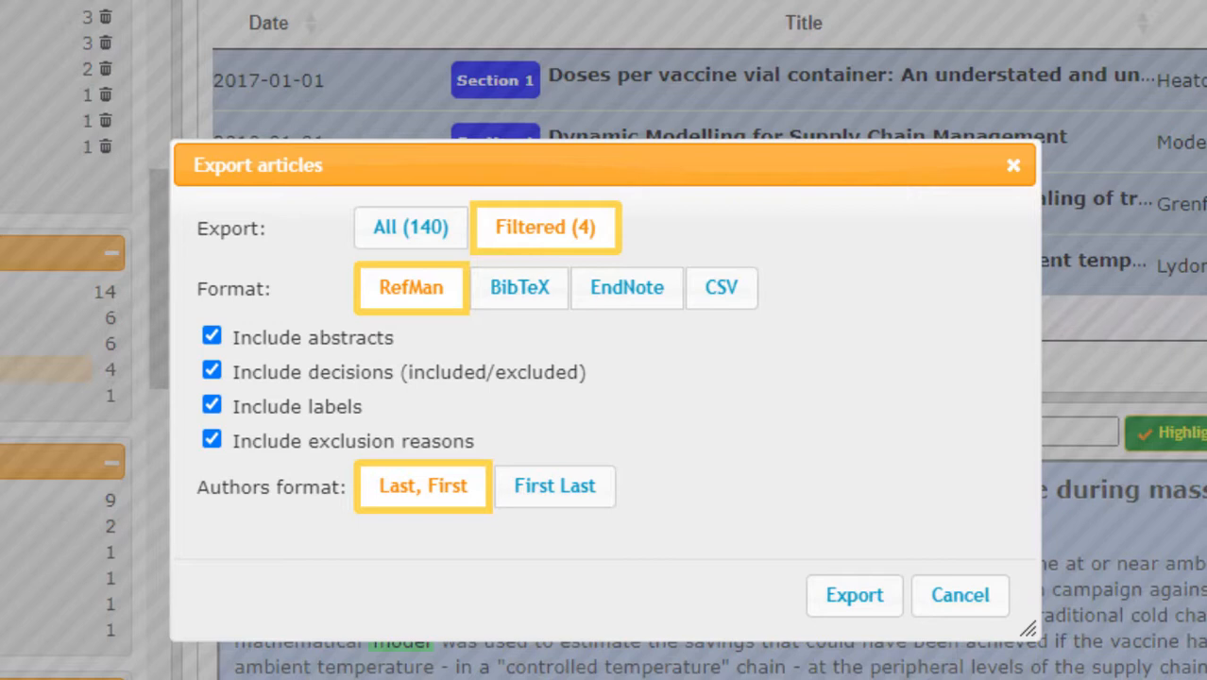
mouse_move(111, 395)
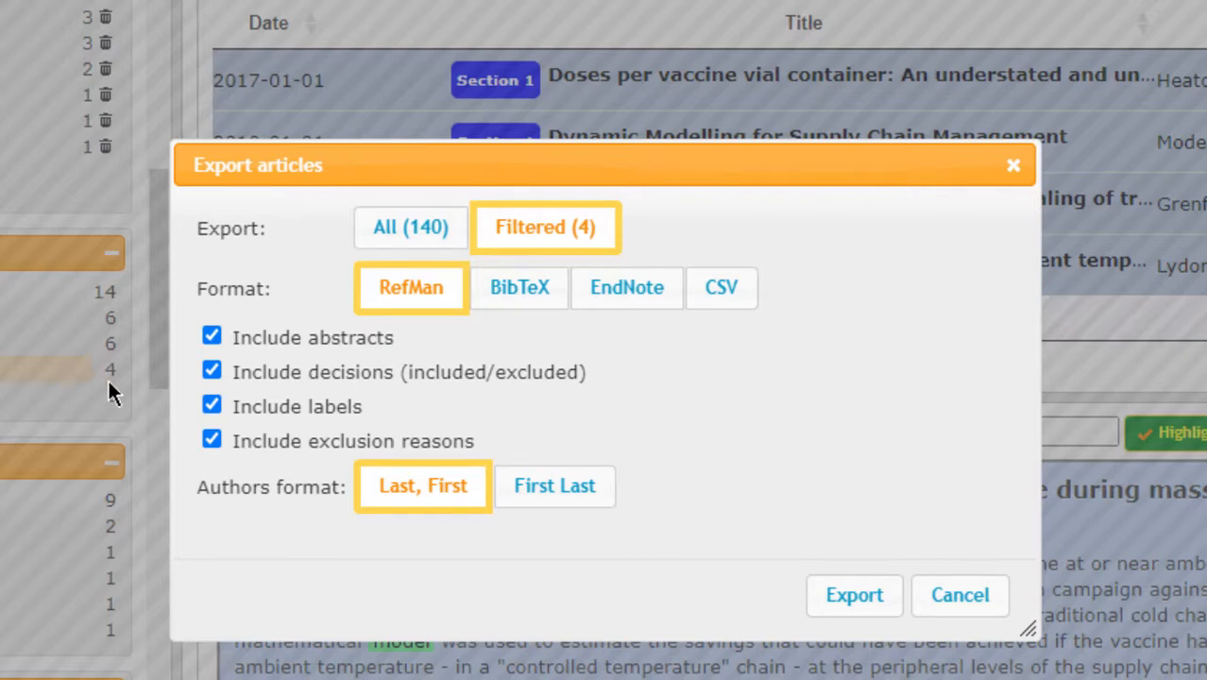
mouse_move(671, 405)
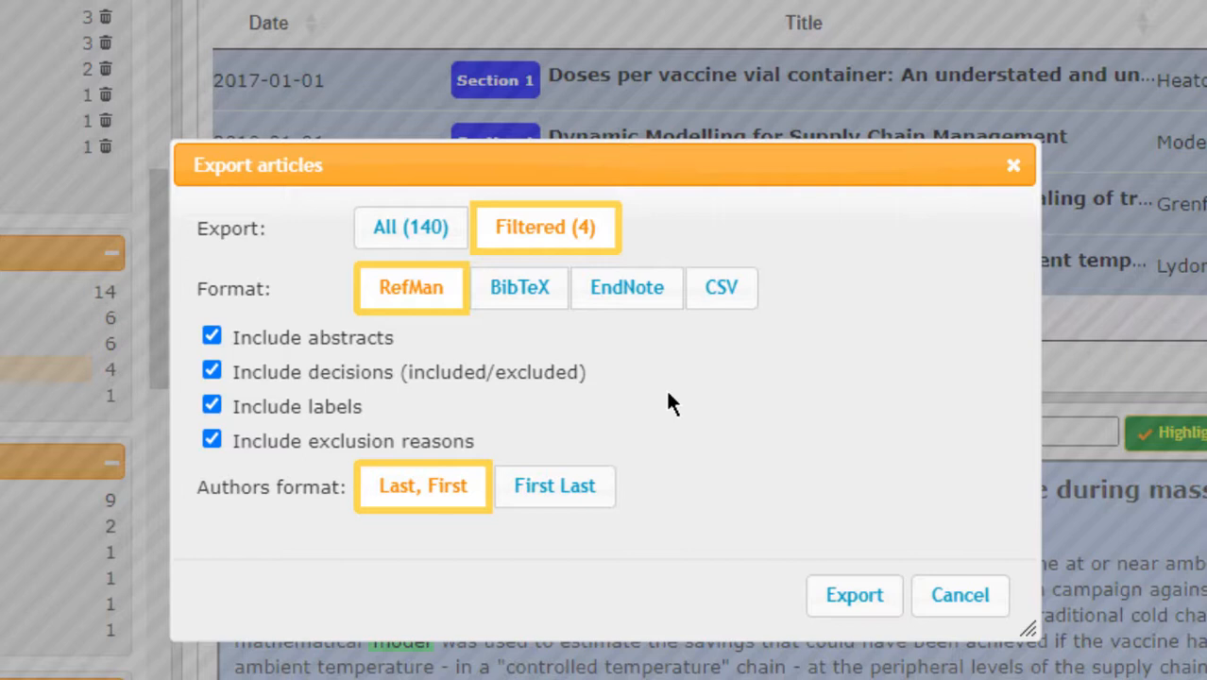
mouse_move(628, 288)
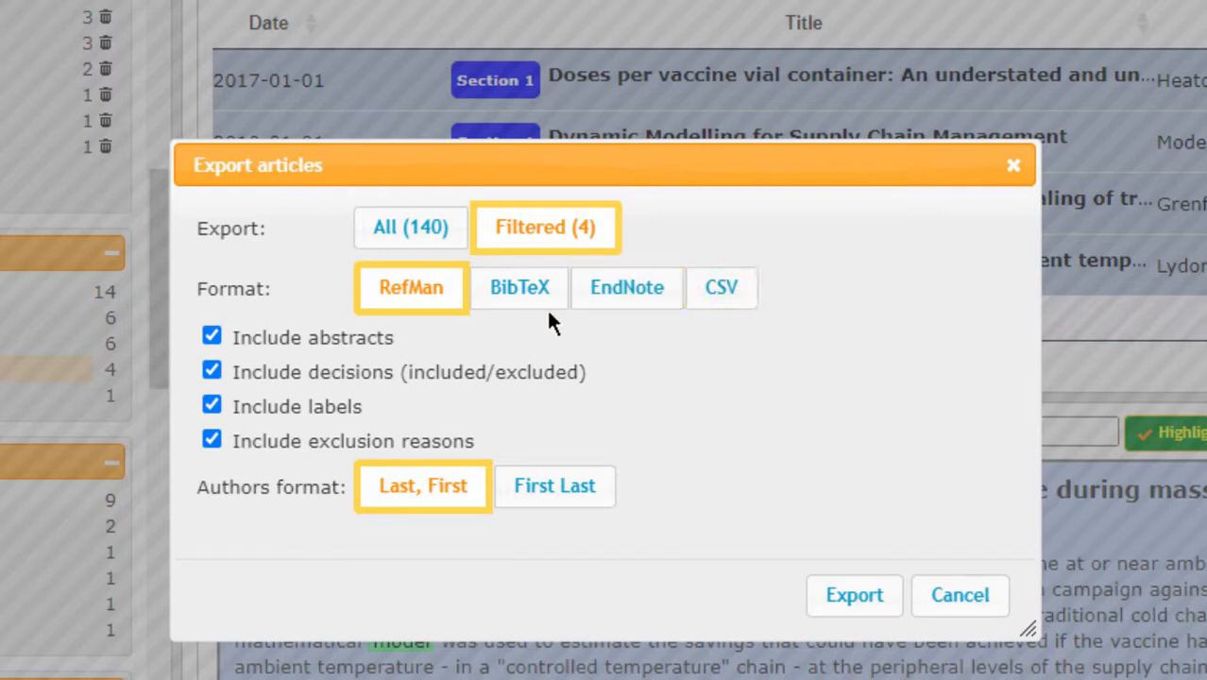
mouse_move(457, 317)
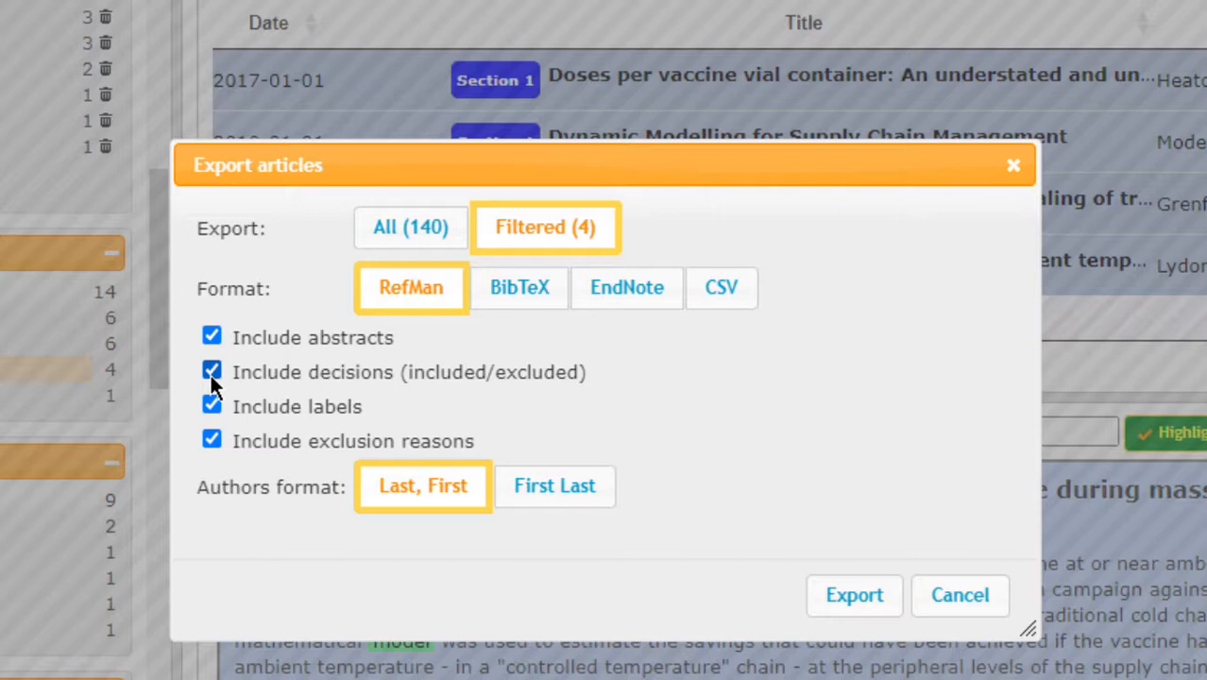
left_click(211, 369)
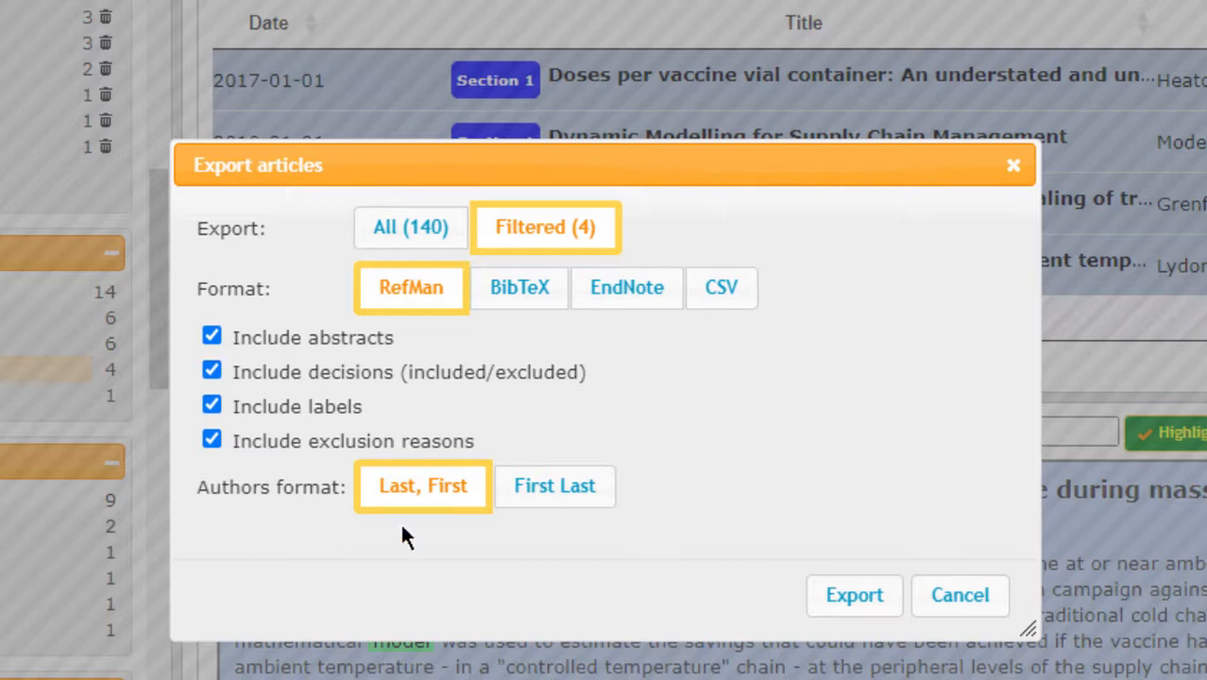
mouse_move(404, 518)
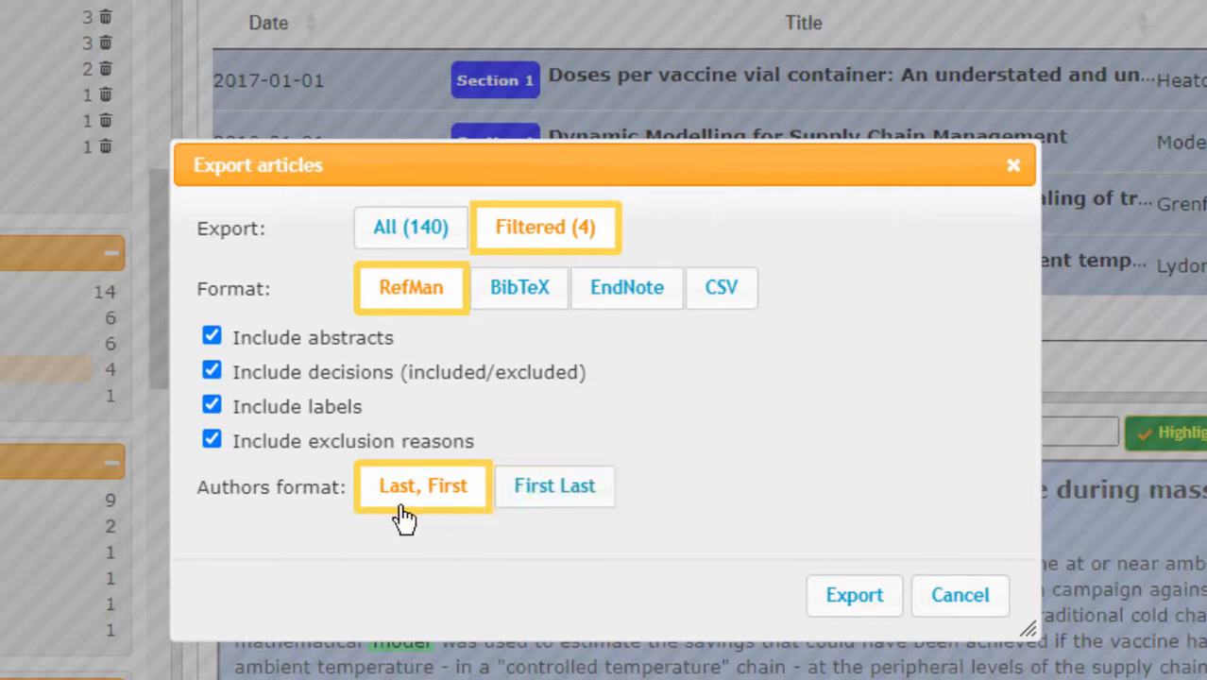
mouse_move(854, 595)
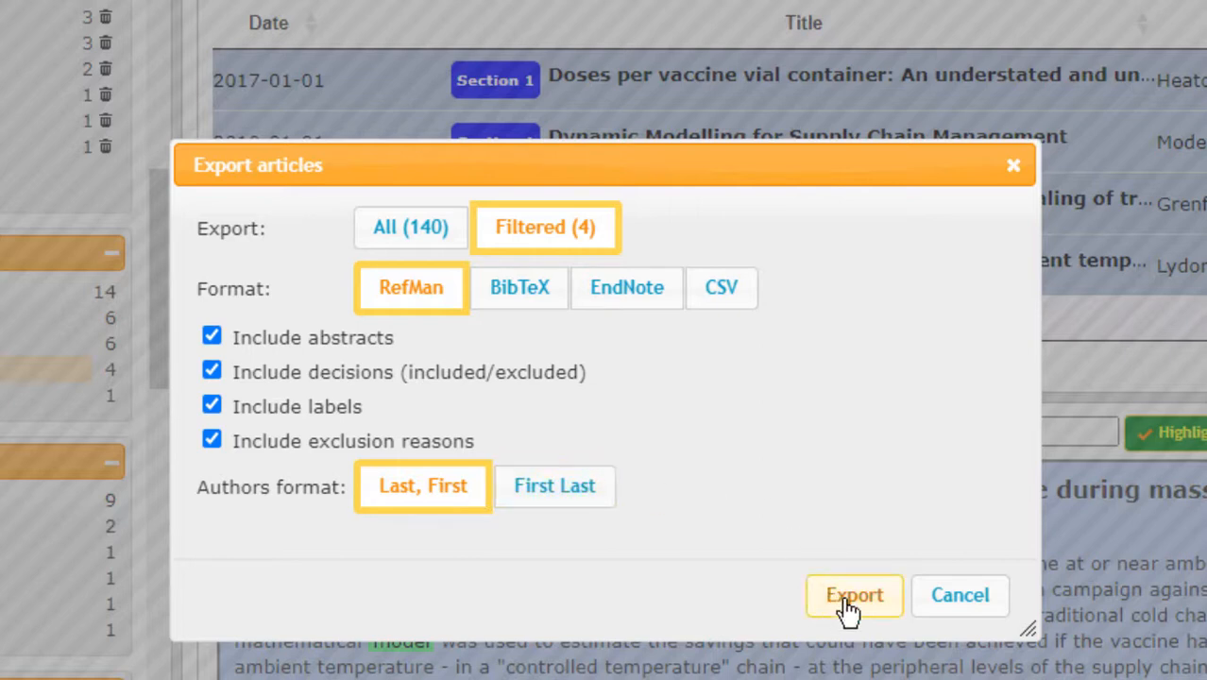
Submit the export so Rayyan confirms a download link will arrive by email
left_click(854, 595)
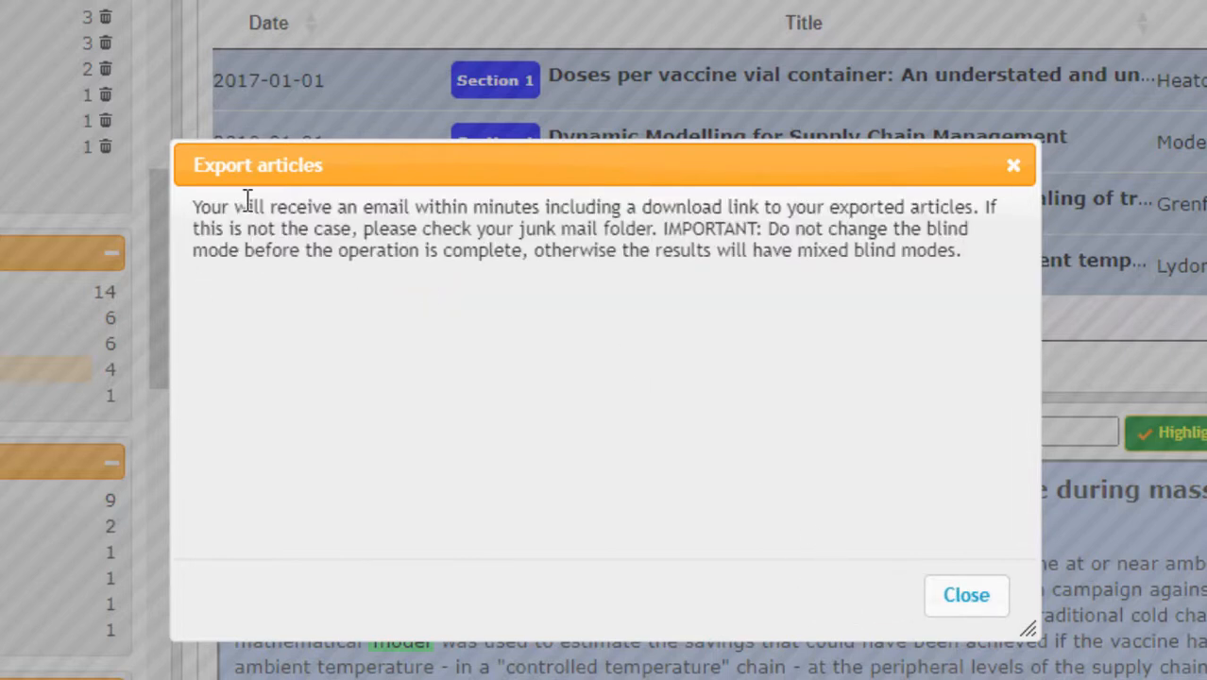
mouse_move(481, 223)
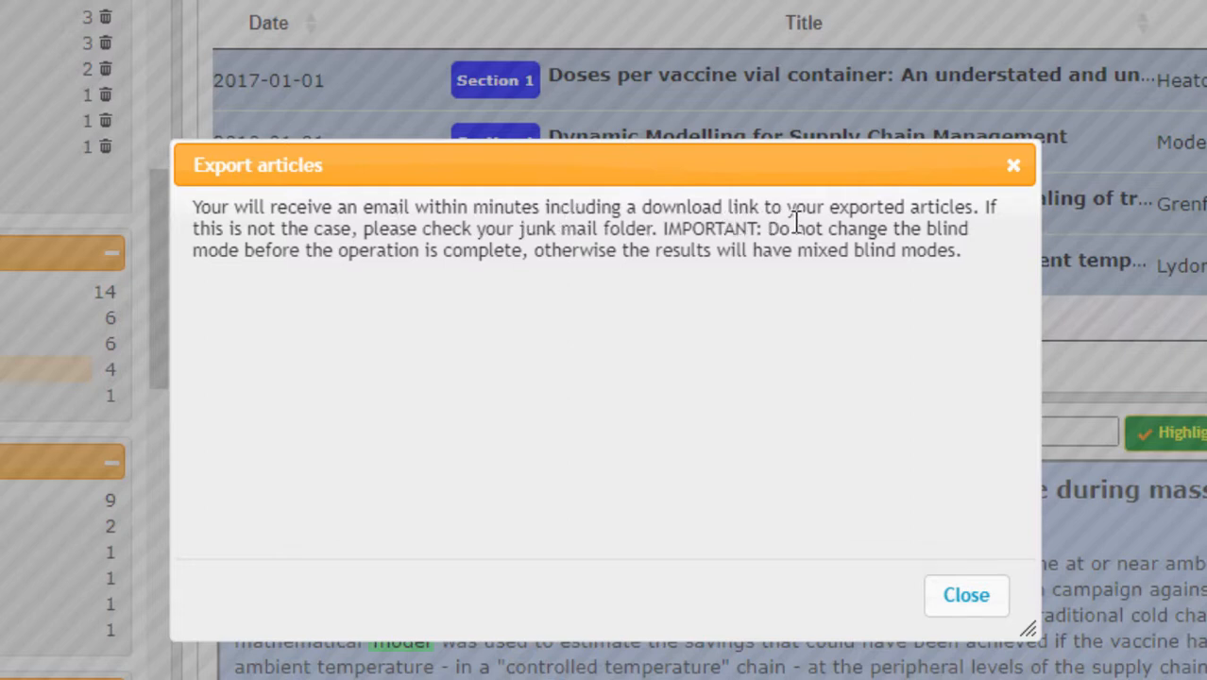
mouse_move(633, 304)
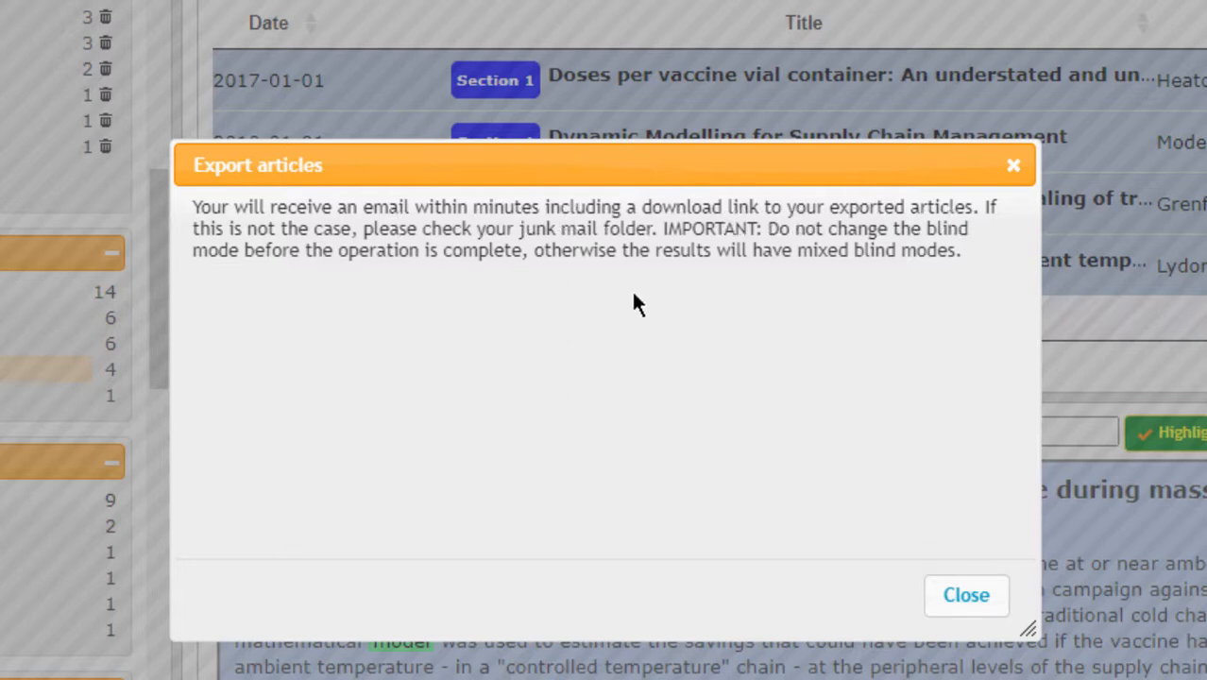